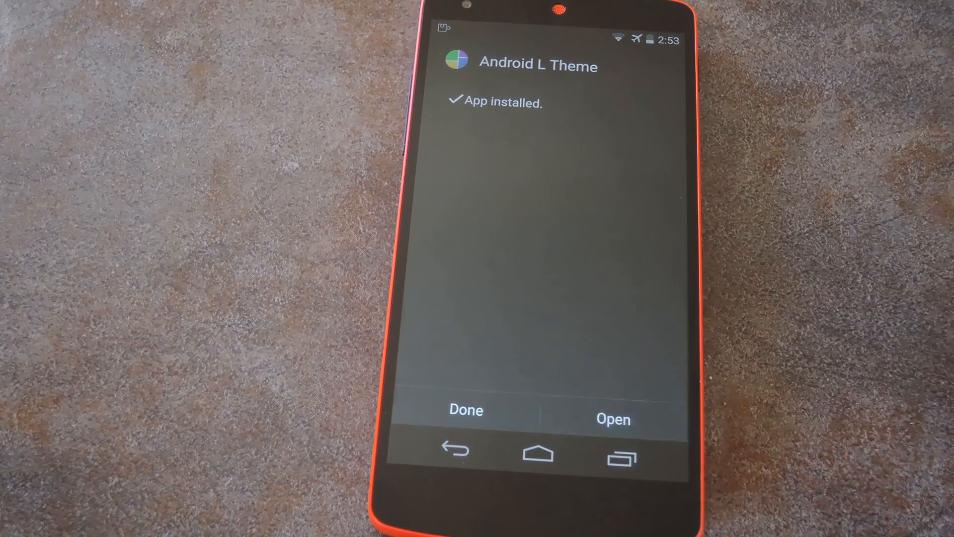
Launch Android L Theme from the 'App installed' screen
click(613, 419)
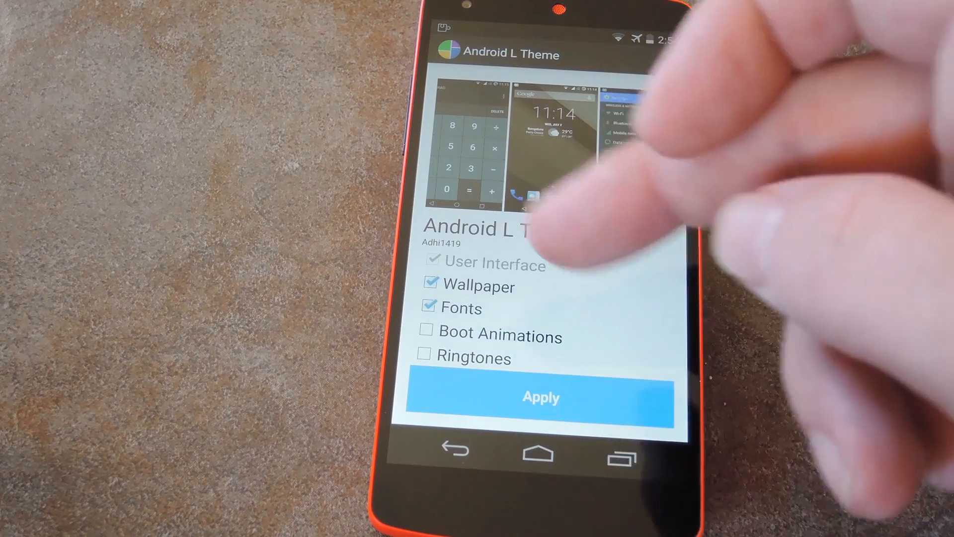
Tick Boot Animations and Ringtones alongside wallpaper and fonts, then apply the theme
click(424, 333)
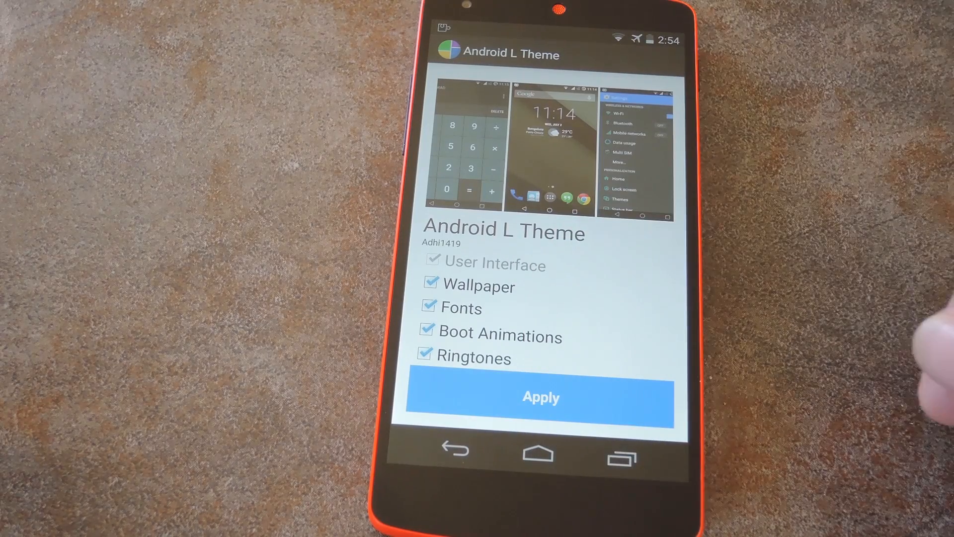
click(539, 397)
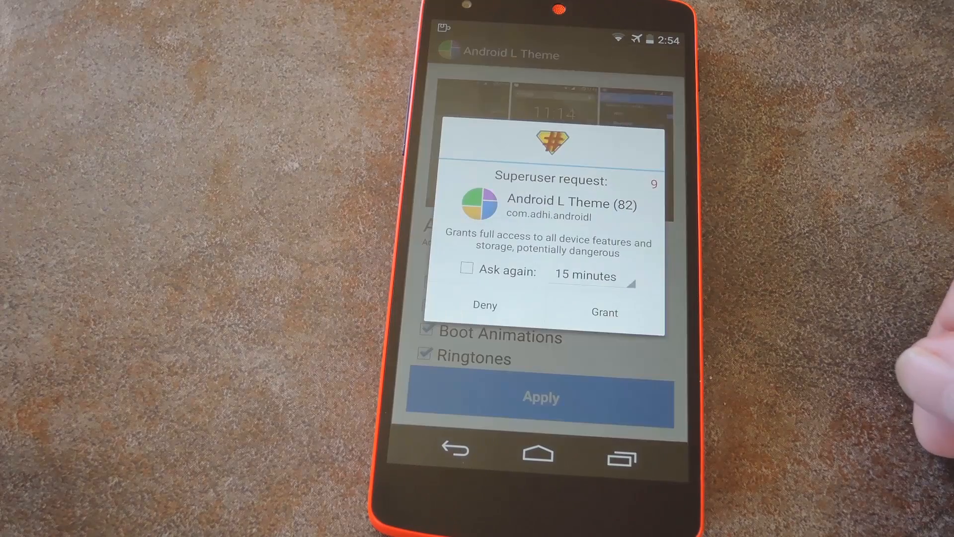
Grant Android L Theme superuser access and re-apply to reach the reboot prompt
click(602, 312)
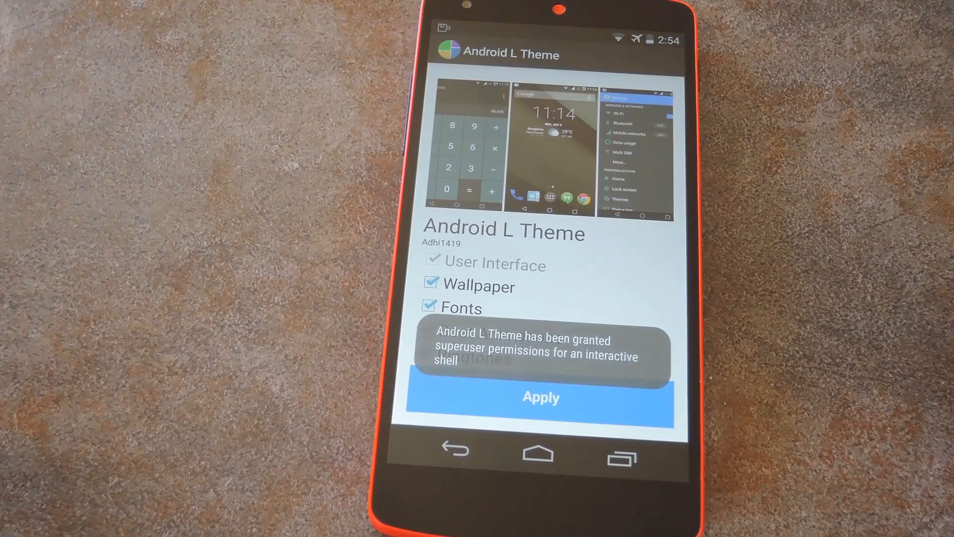
click(539, 397)
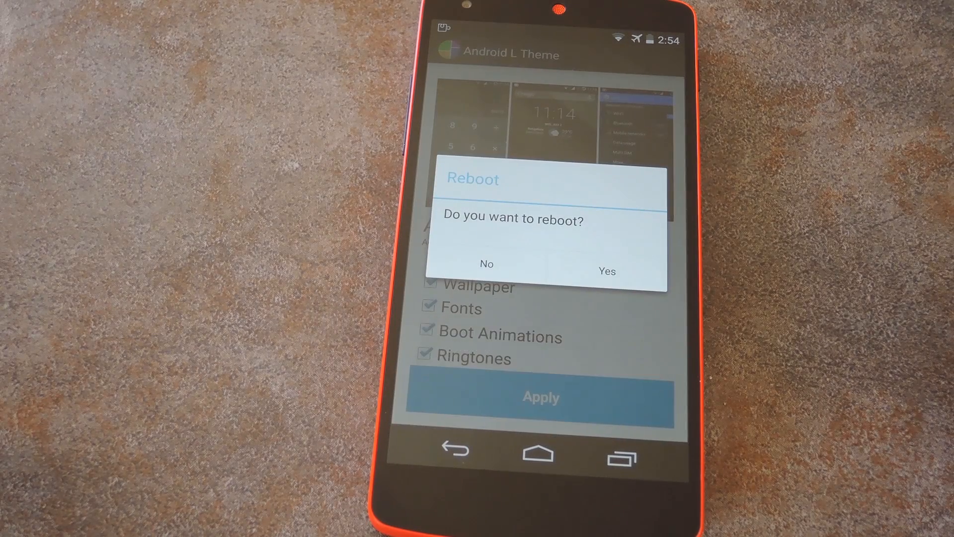